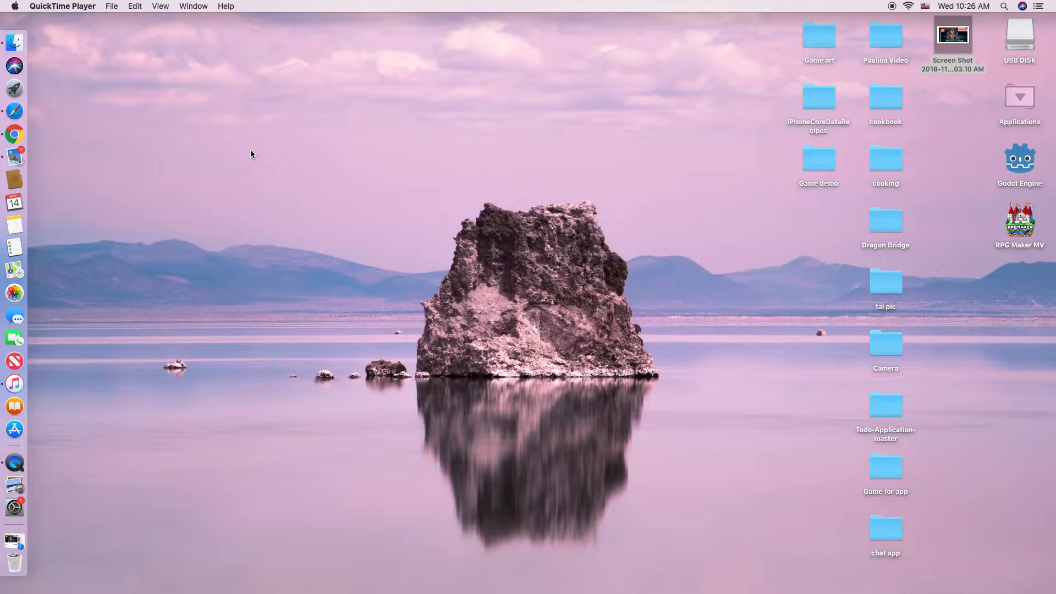
mouse_move(117, 116)
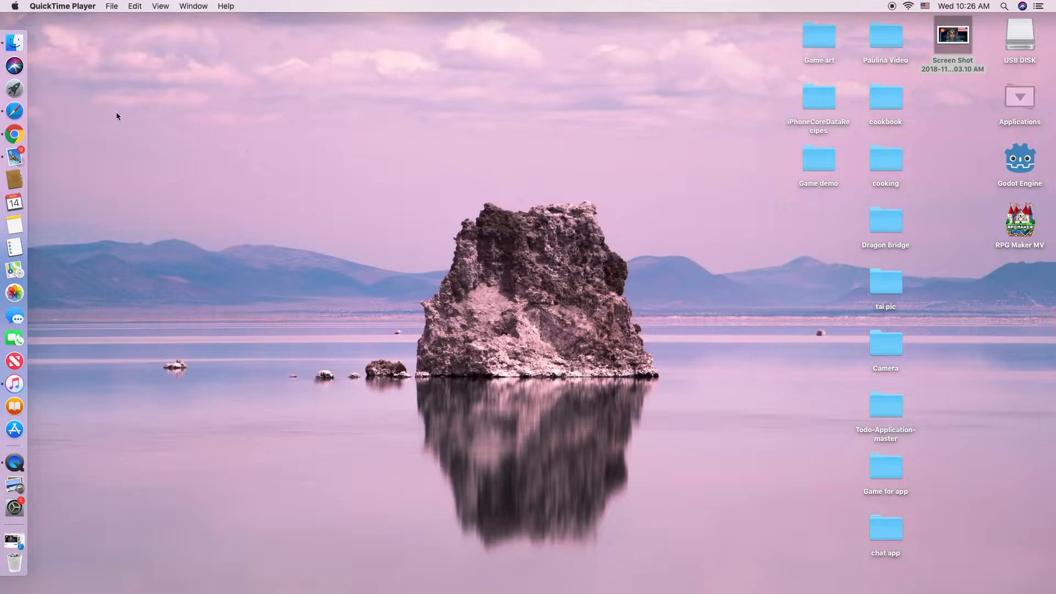
Launch QuickTime Player from the Utilities apps and open its File menu
left_click(14, 88)
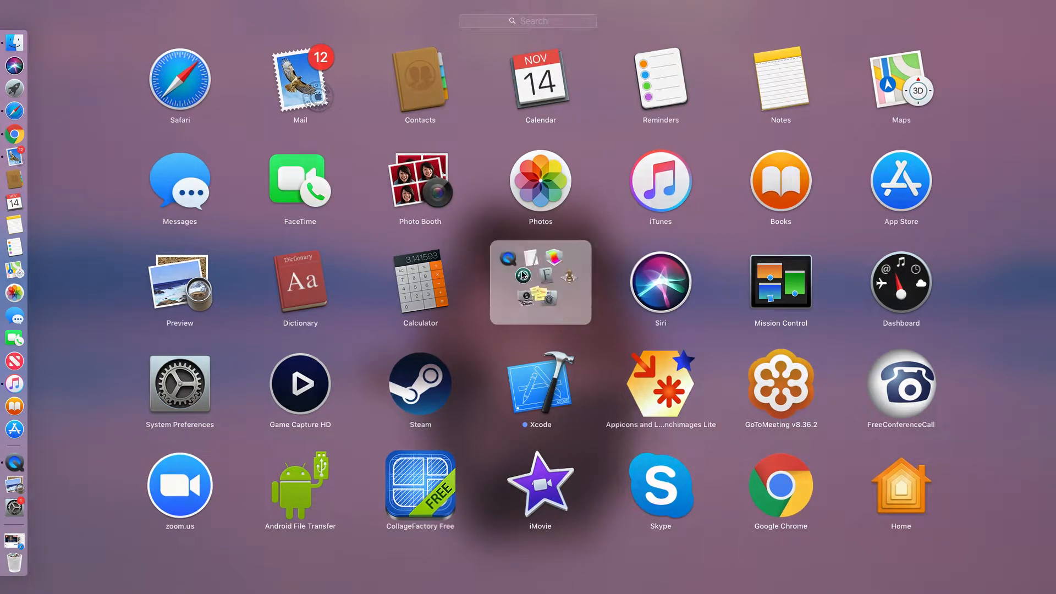
left_click(540, 282)
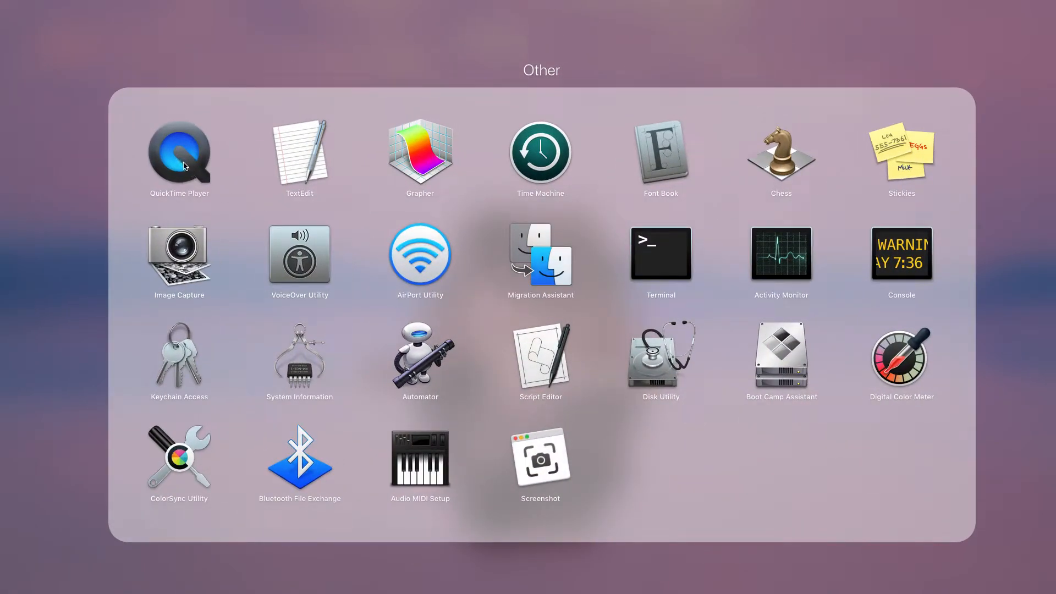
mouse_move(189, 165)
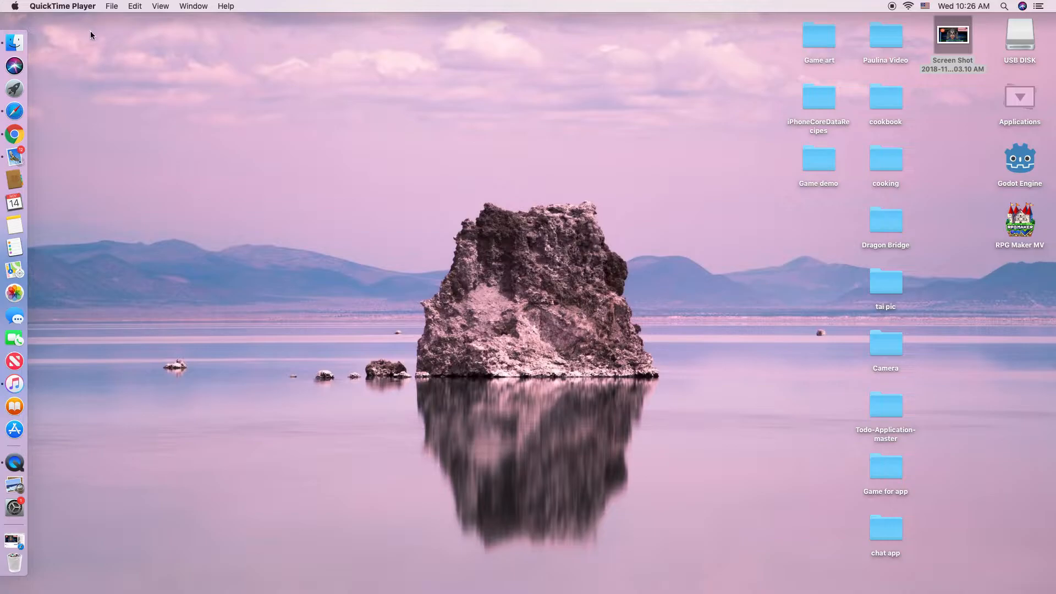
left_click(111, 6)
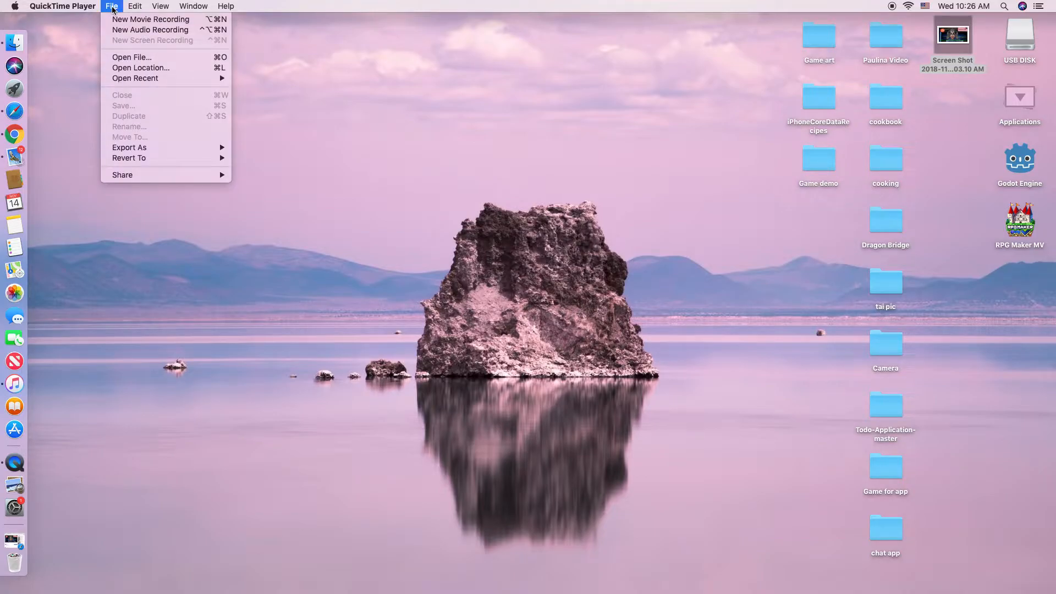
mouse_move(150, 19)
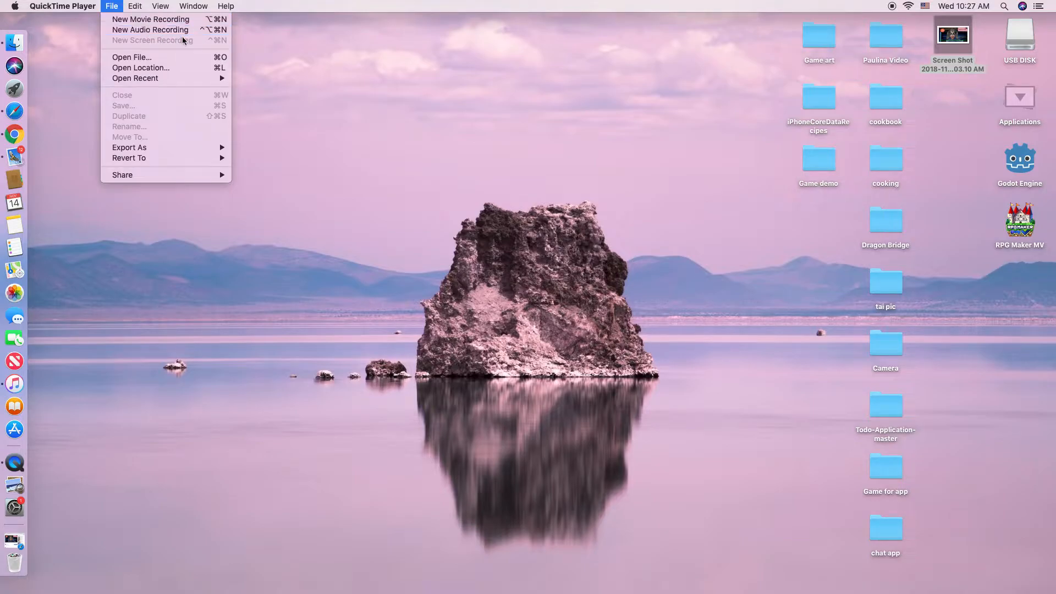
mouse_move(180, 48)
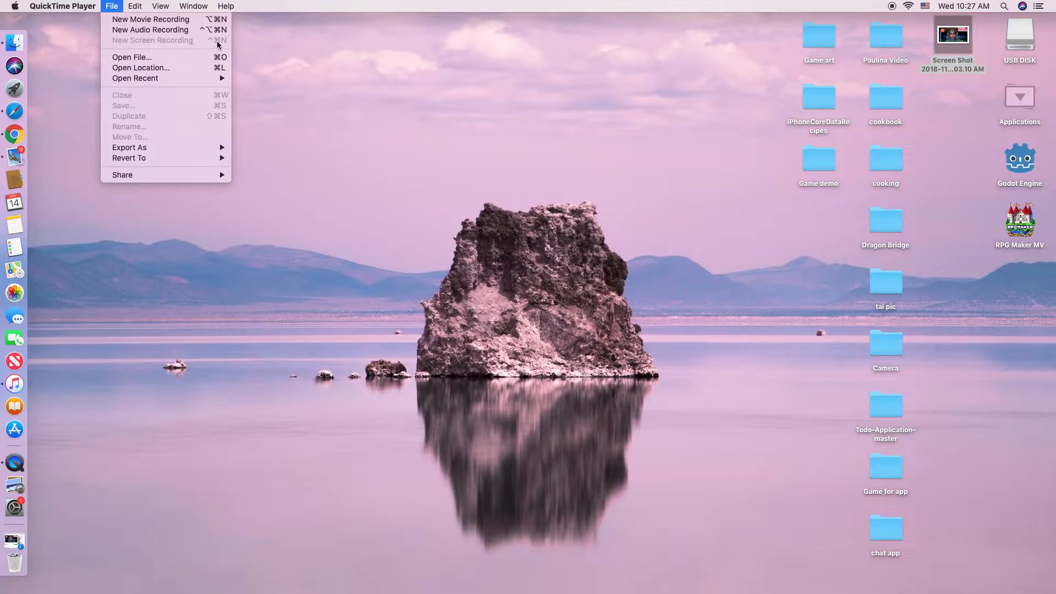
mouse_move(367, 112)
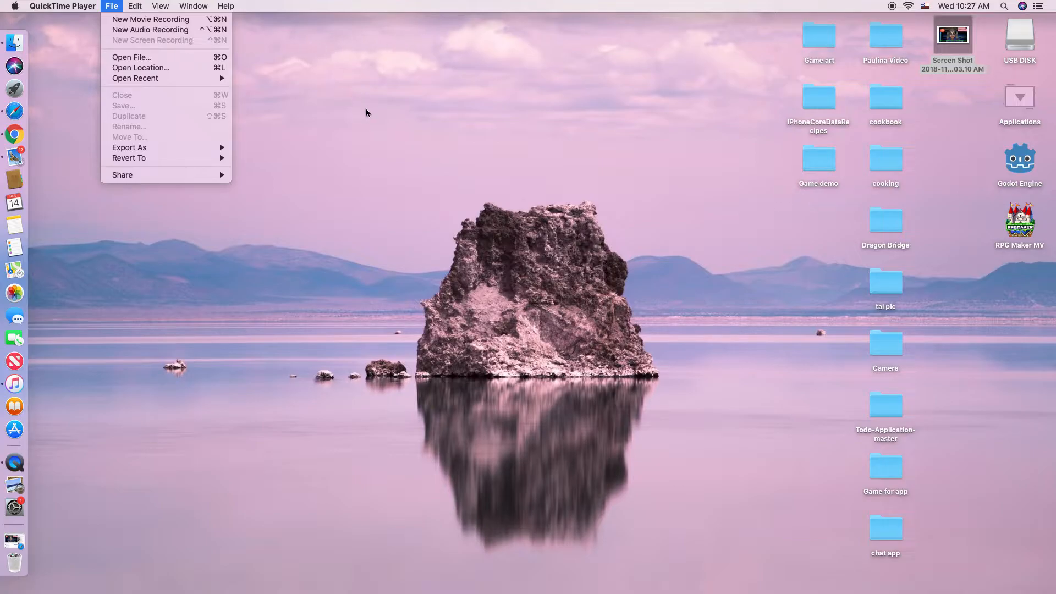
mouse_move(372, 124)
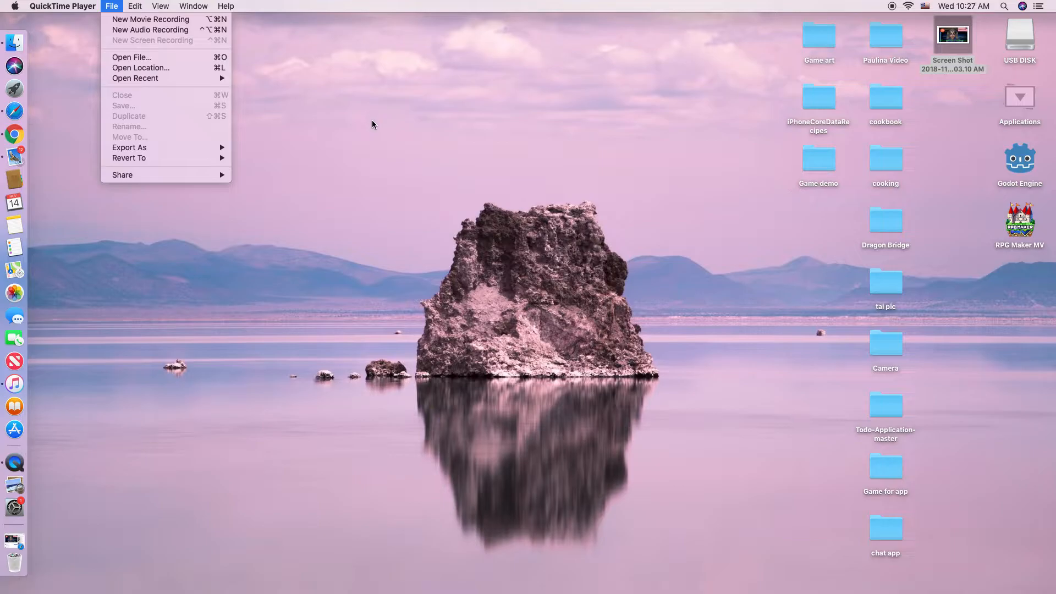
mouse_move(368, 123)
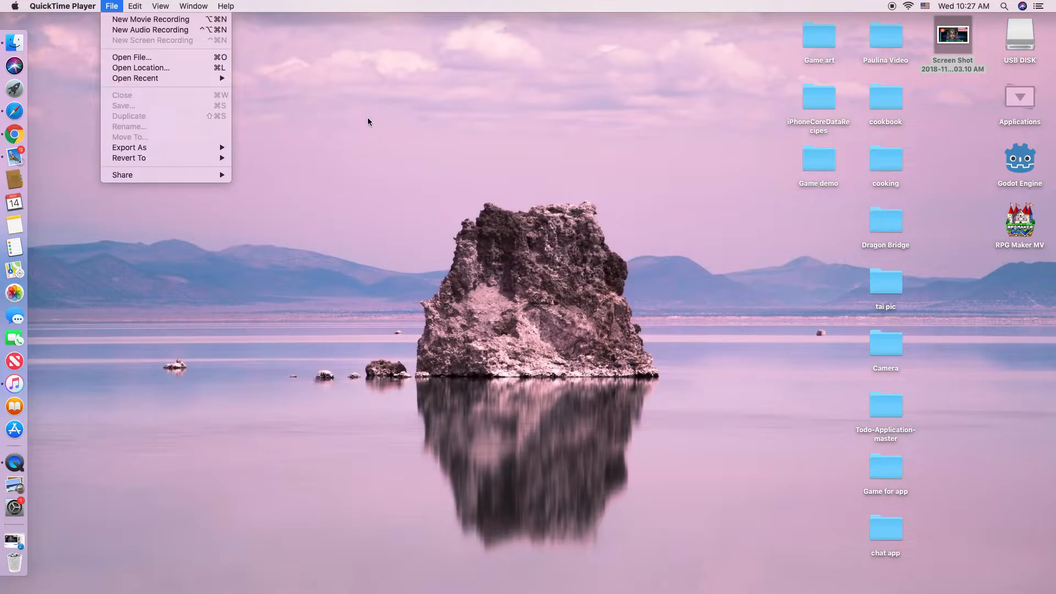
mouse_move(410, 199)
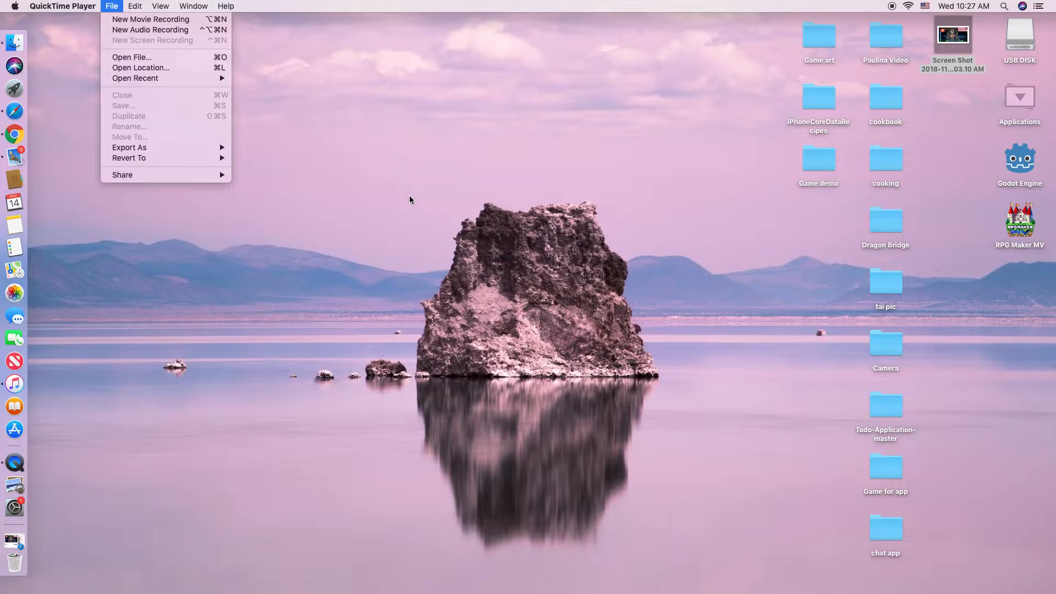
mouse_move(301, 131)
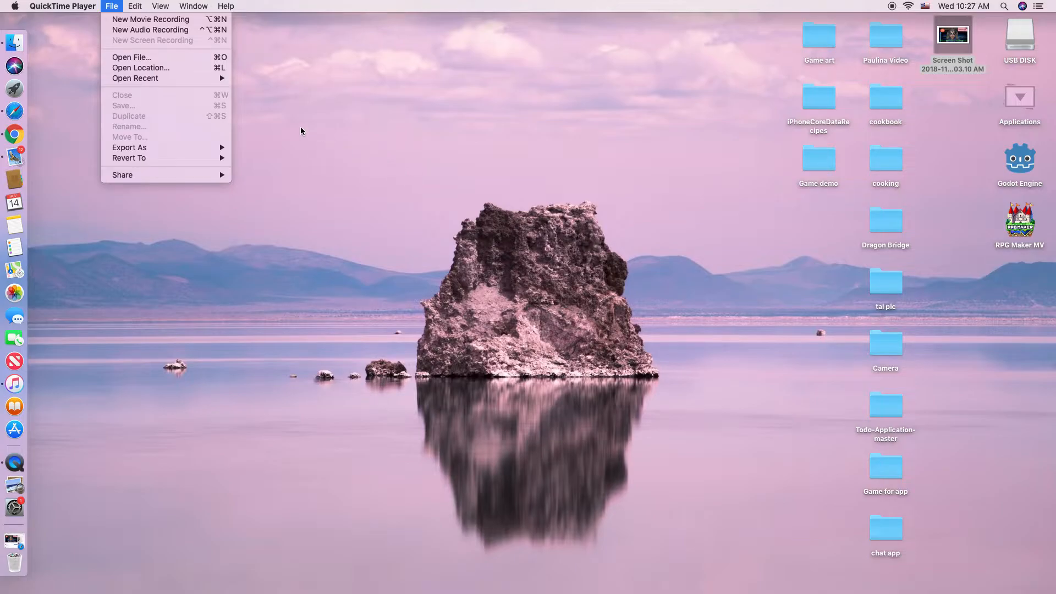
mouse_move(150, 18)
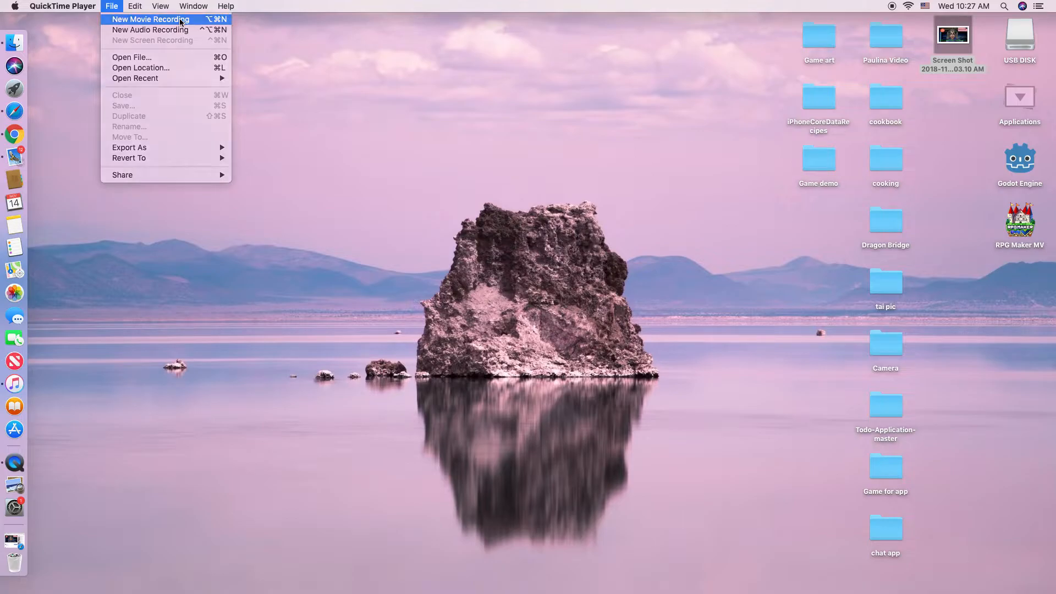
Start a New Movie Recording and drag the webcam preview to the lower-left corner
left_click(150, 19)
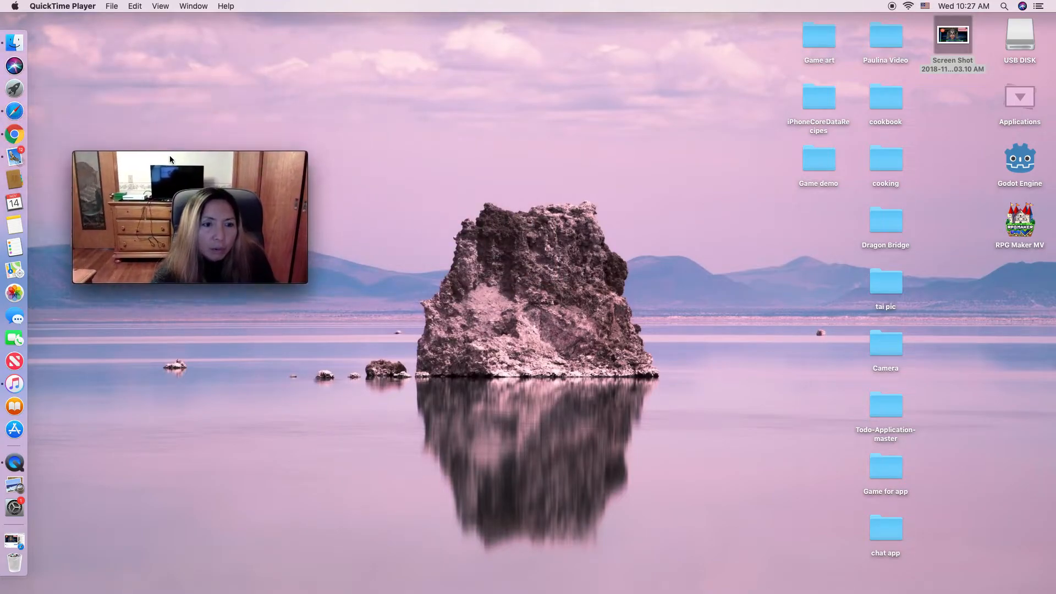
left_click_drag(190, 154, 192, 409)
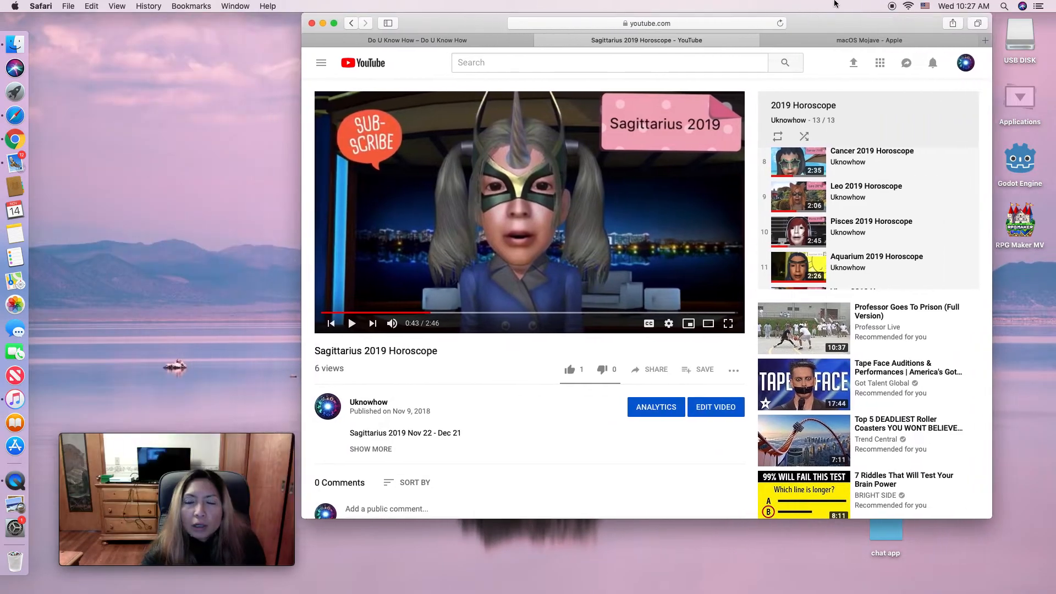
Play and pause the Sagittarius 2019 Horoscope video, then minimise Safari
left_click(352, 323)
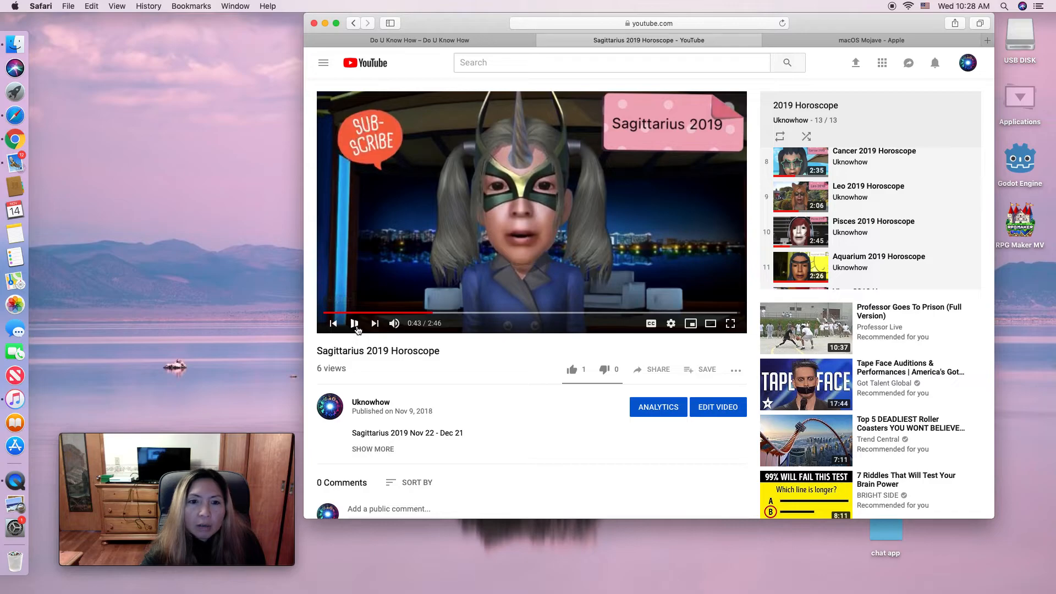
left_click(354, 323)
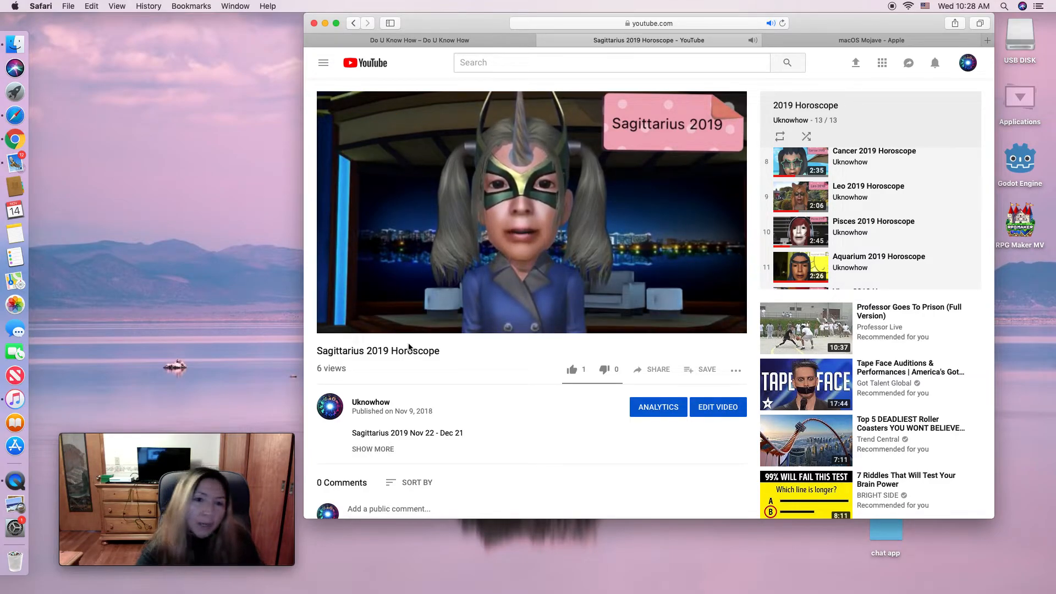
left_click(531, 213)
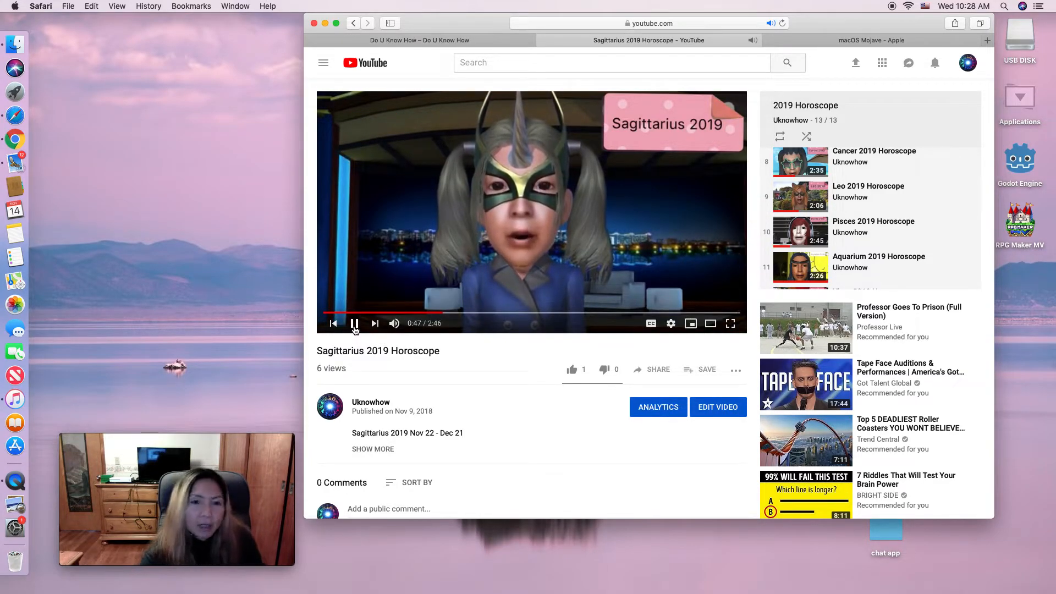
left_click(354, 323)
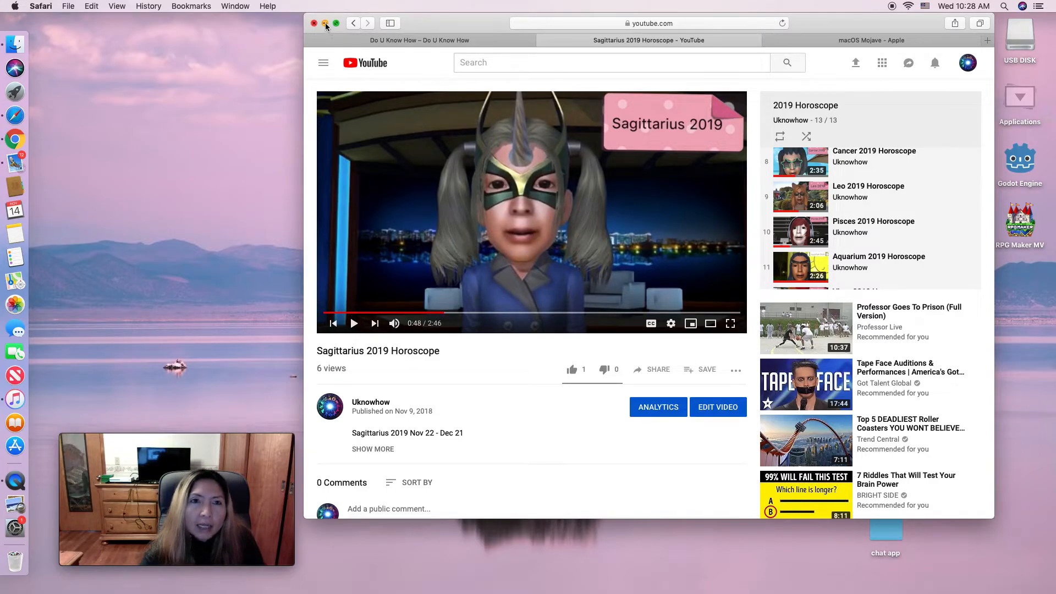
left_click(330, 23)
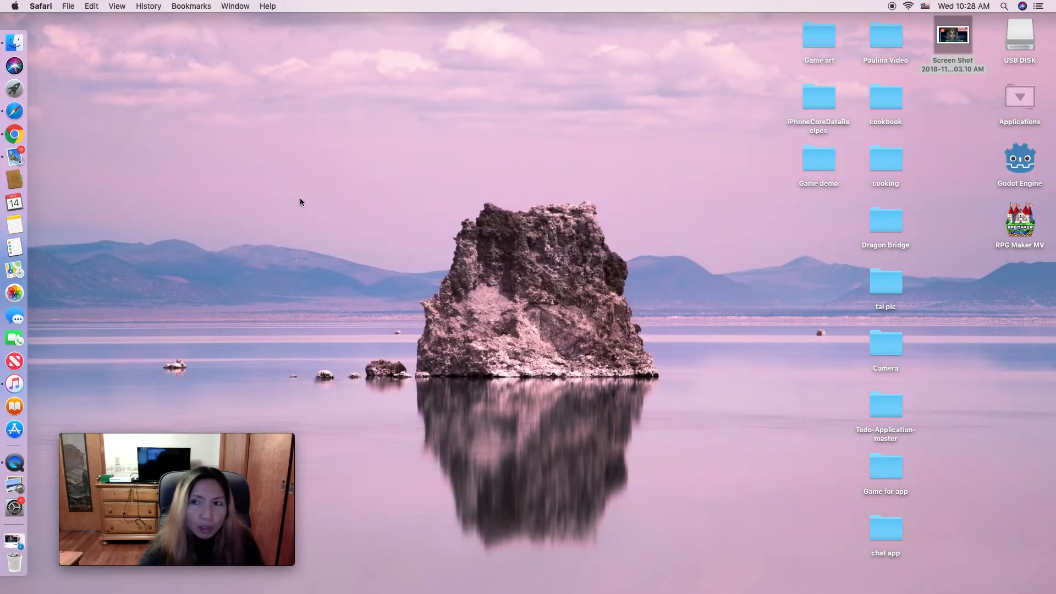
mouse_move(627, 137)
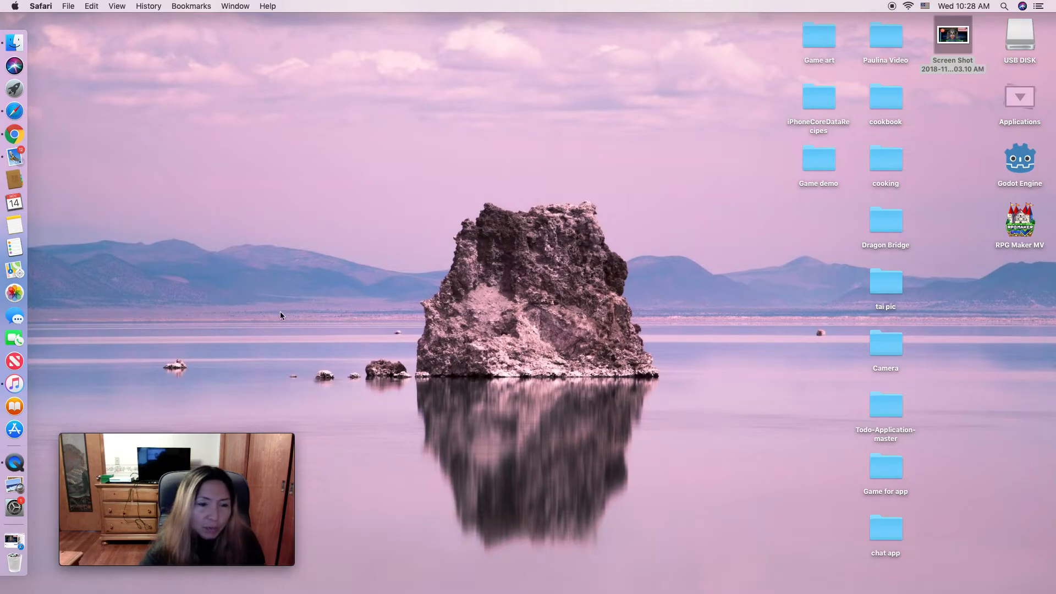
mouse_move(257, 338)
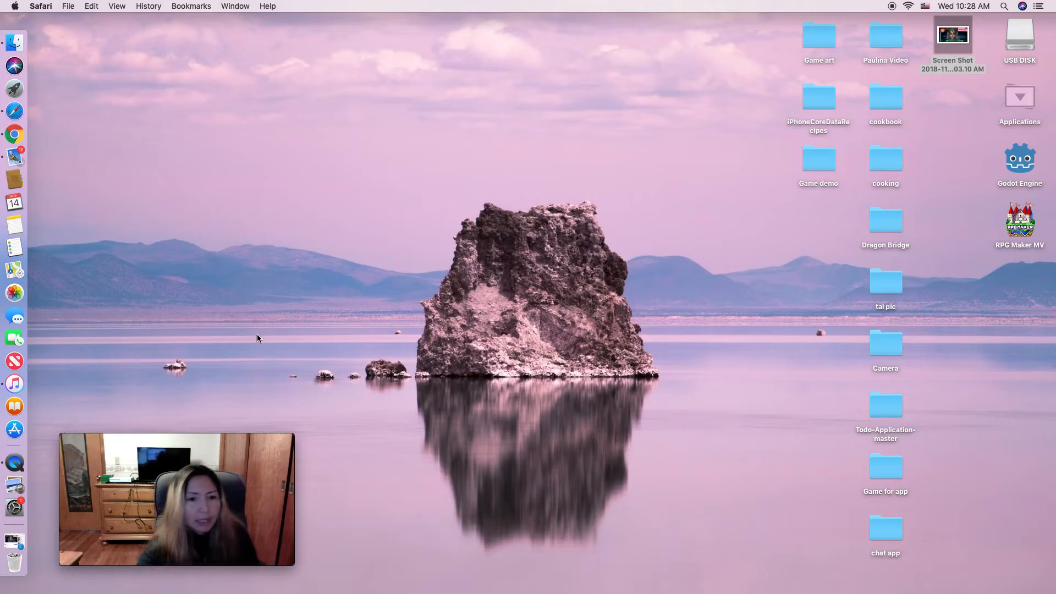
mouse_move(232, 290)
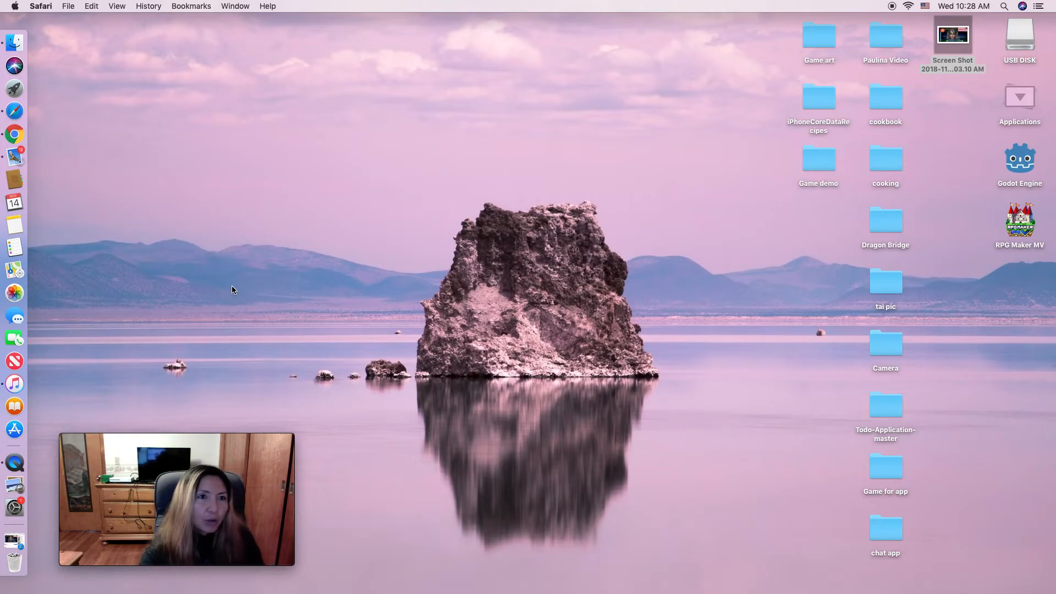
mouse_move(409, 413)
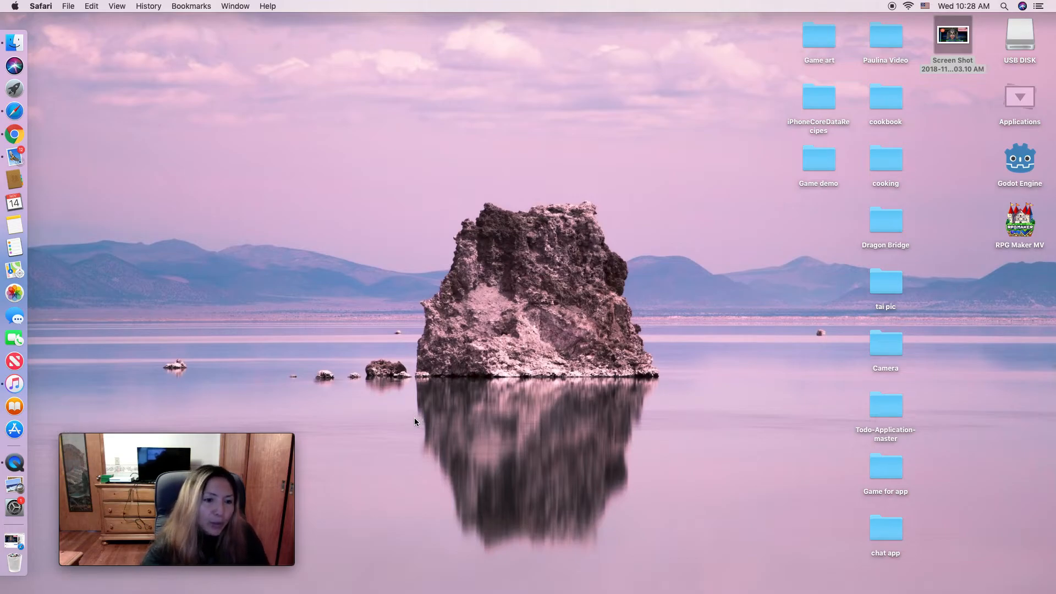
mouse_move(14, 461)
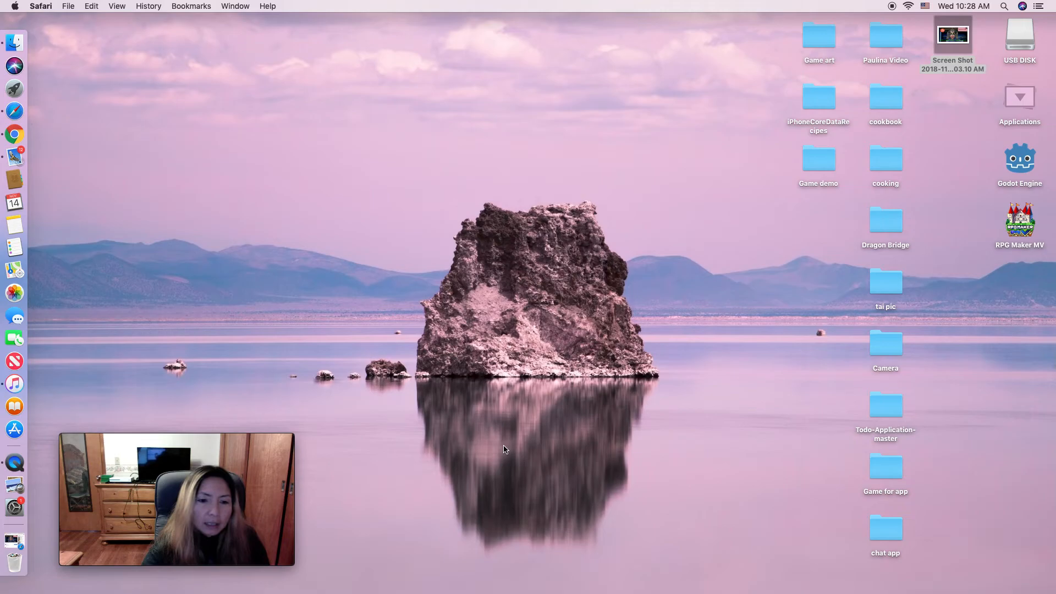
mouse_move(497, 449)
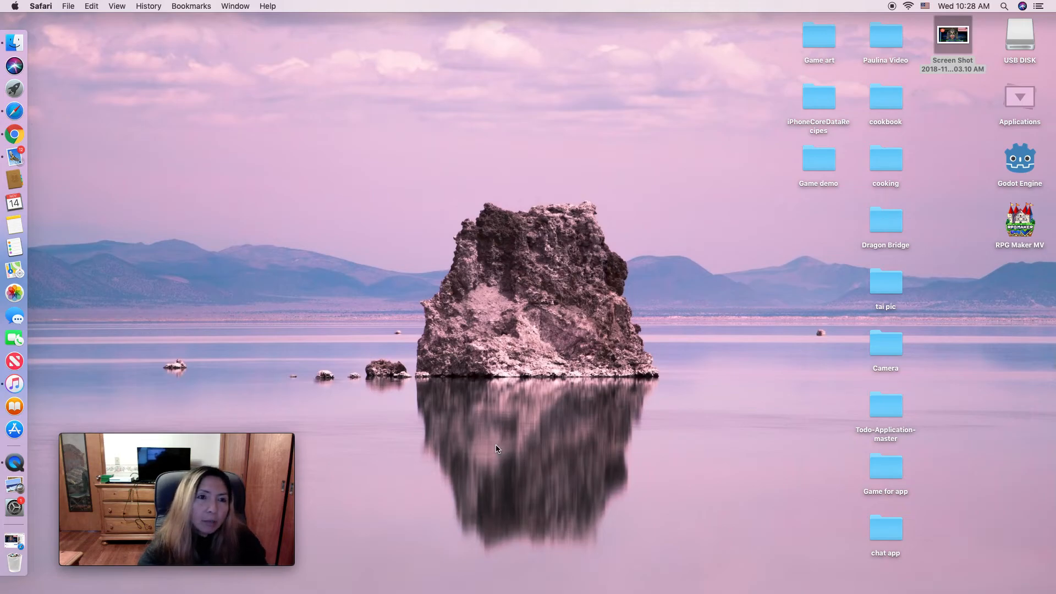
mouse_move(487, 449)
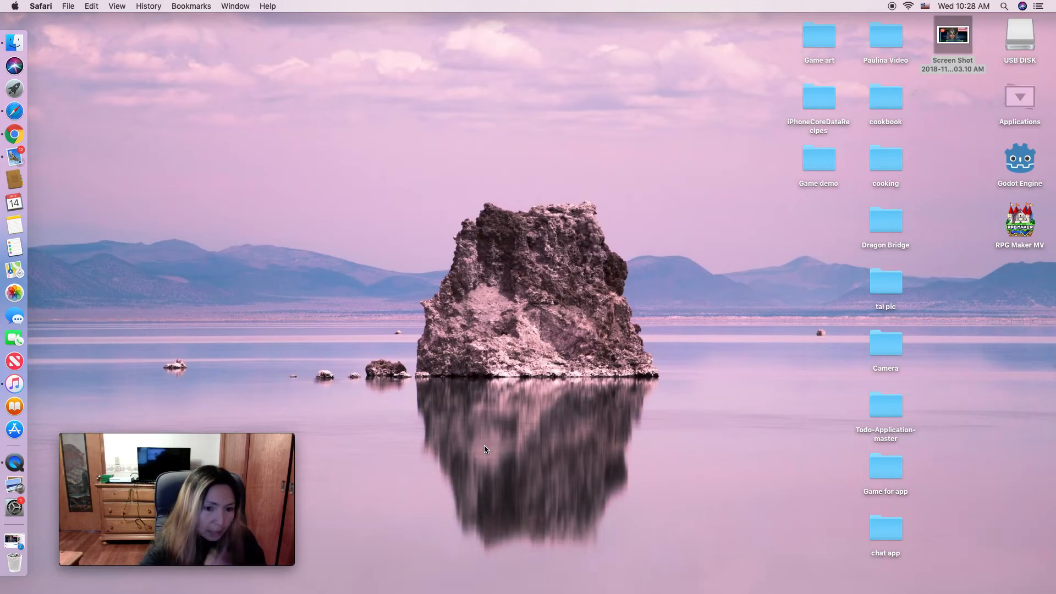
mouse_move(576, 447)
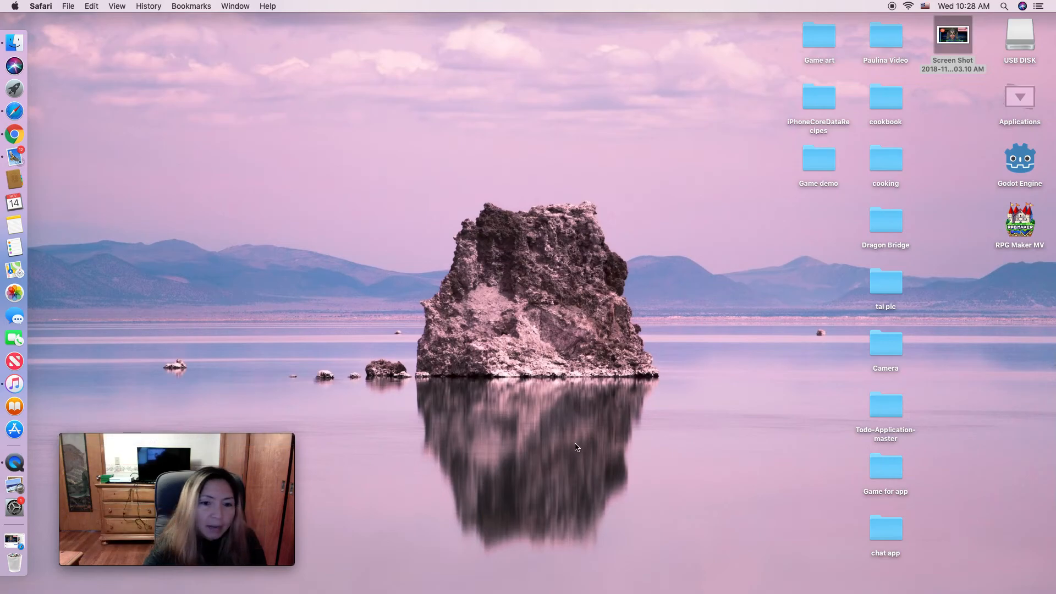